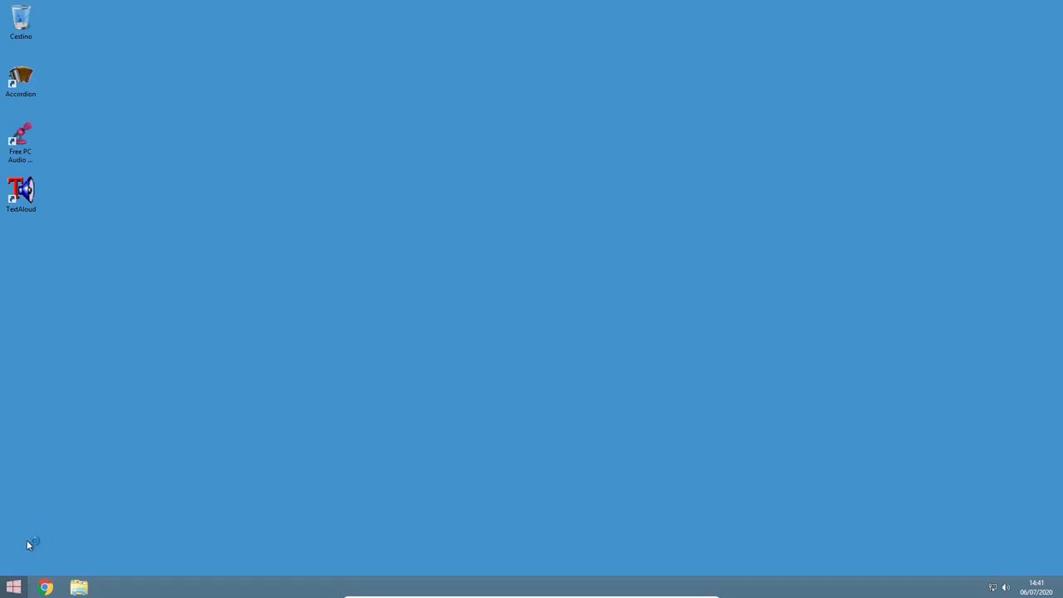
# Step: Open the Windows 8 Start screen, scroll to the Apps view, and search 'note'
pyautogui.click(13, 587)
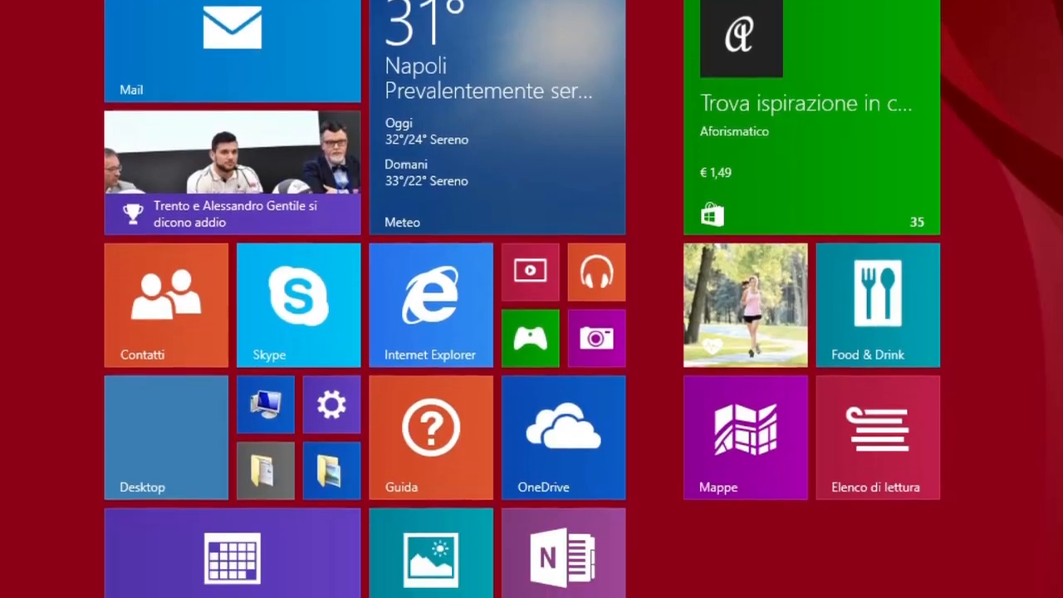
pyautogui.scroll(-3)
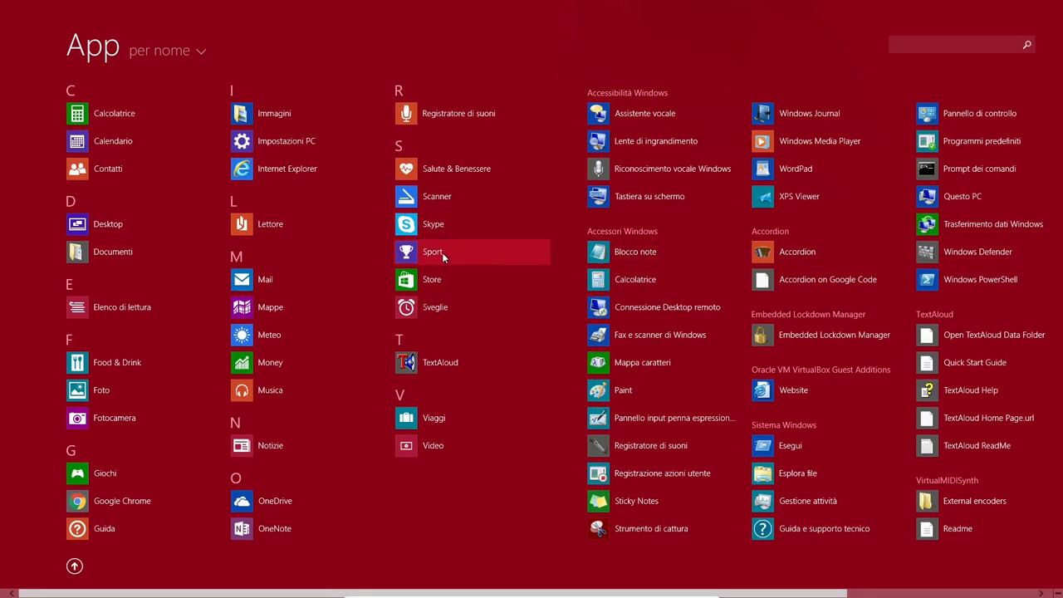
pyautogui.write('note')
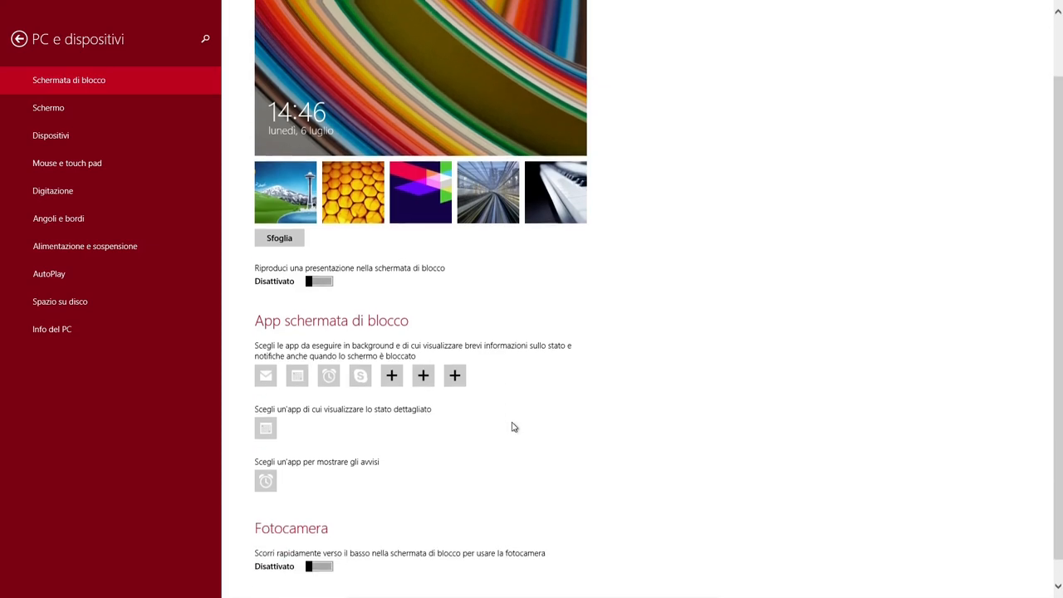
# Step: Scroll back up through the Windows 8 lock screen settings options
pyautogui.scroll(3)
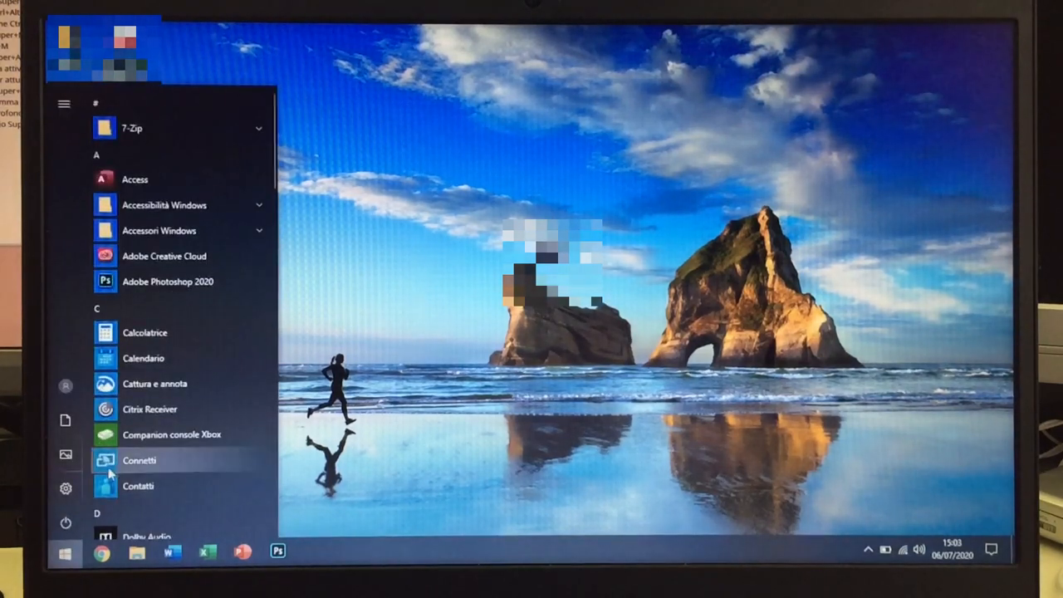
pyautogui.moveTo(210, 368)
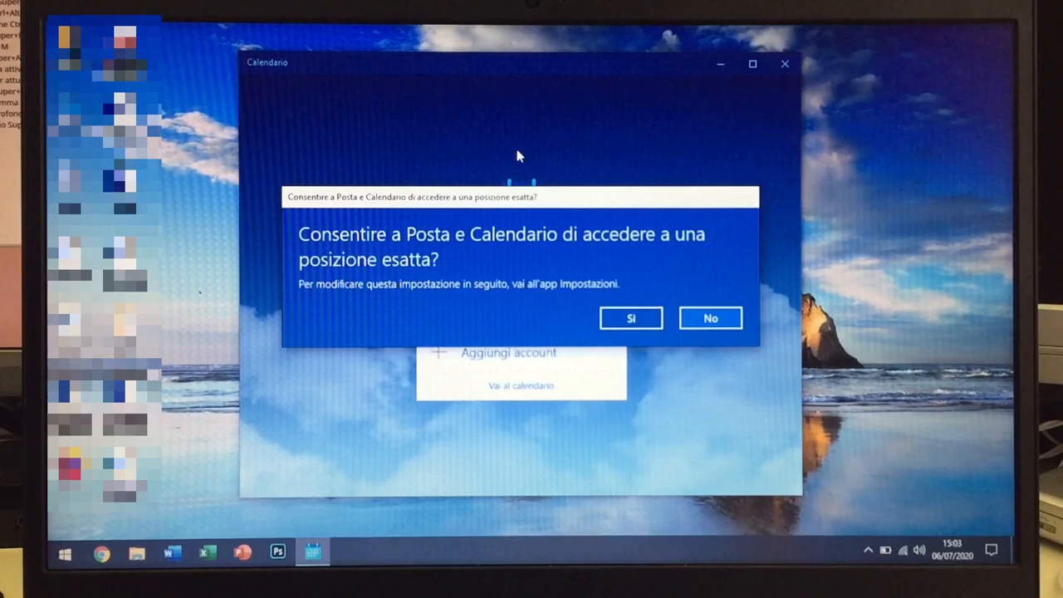
# Step: Answer the Calendar location prompt and set the speaker volume to 45
pyautogui.click(709, 317)
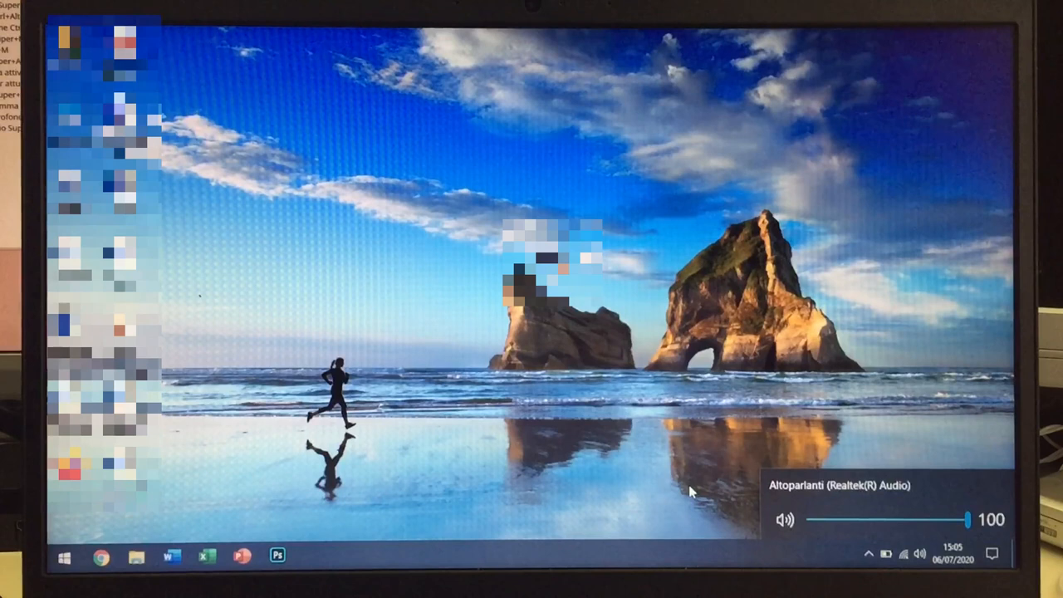
pyautogui.moveTo(968, 519); pyautogui.dragTo(880, 519)
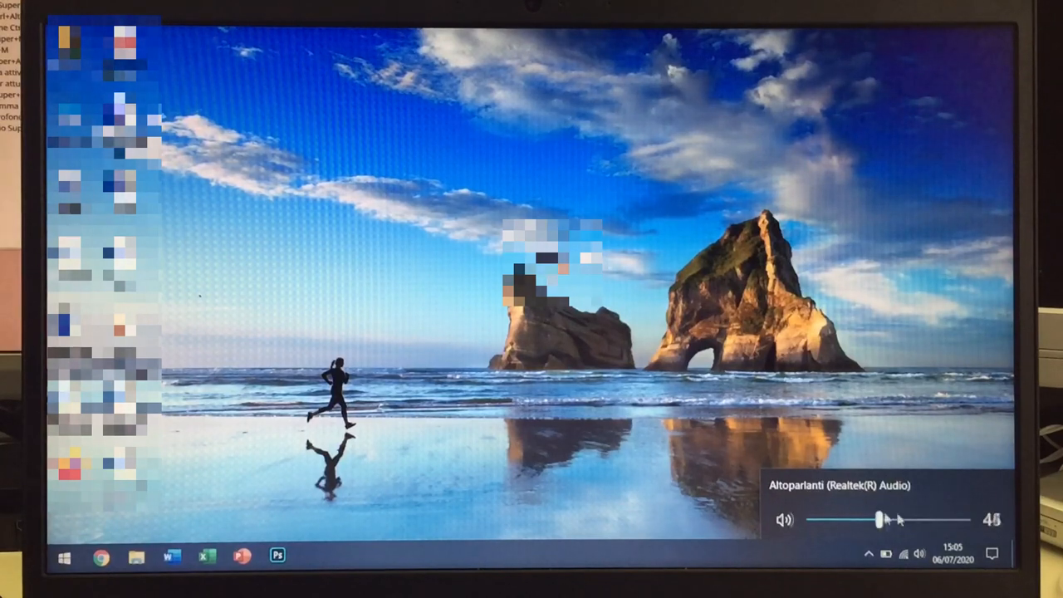
pyautogui.moveTo(880, 519); pyautogui.dragTo(963, 519)
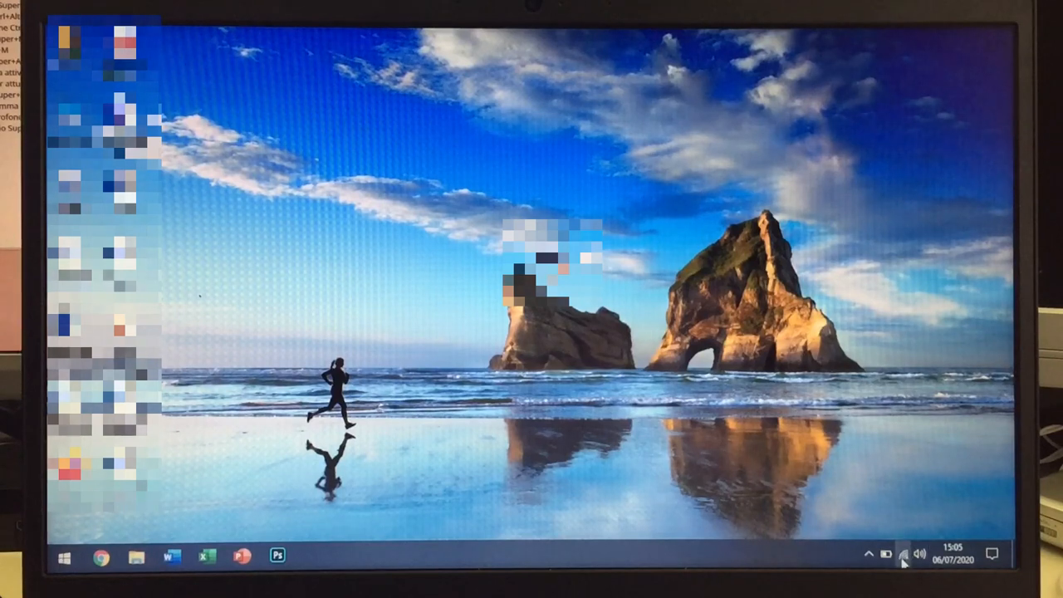
pyautogui.click(901, 554)
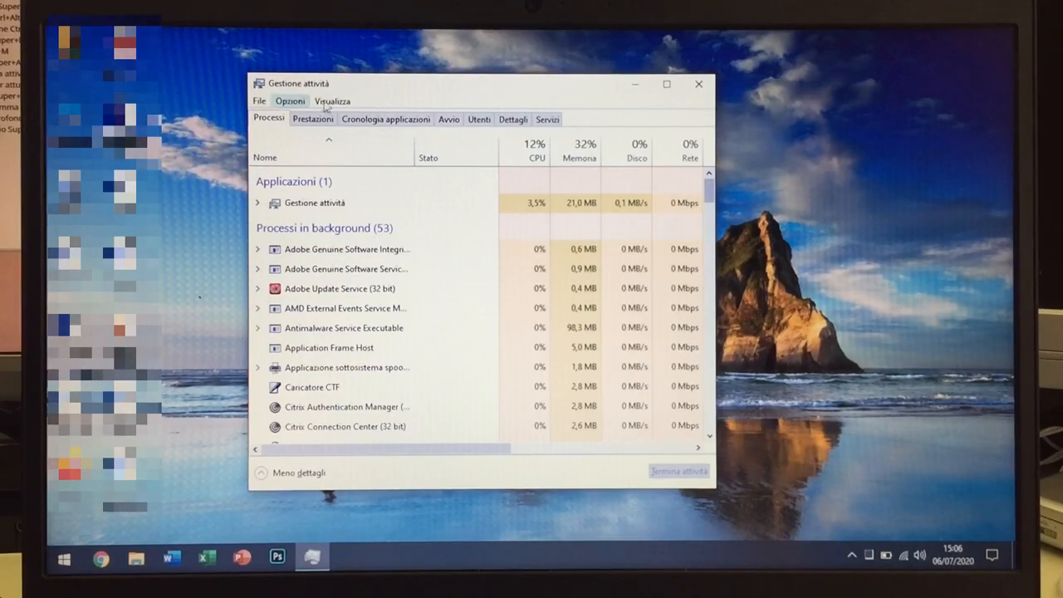
# Step: Browse Task Manager's menus while viewing running apps and background processes
pyautogui.click(259, 101)
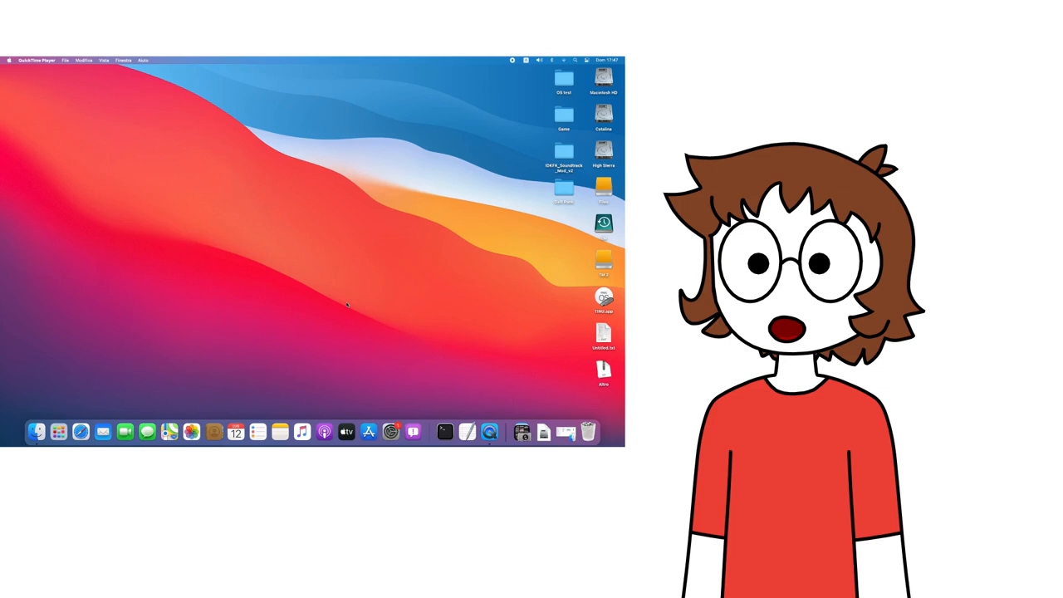
# Step: Show Finder's Services submenu with folder actions and developer tools
pyautogui.click(36, 432)
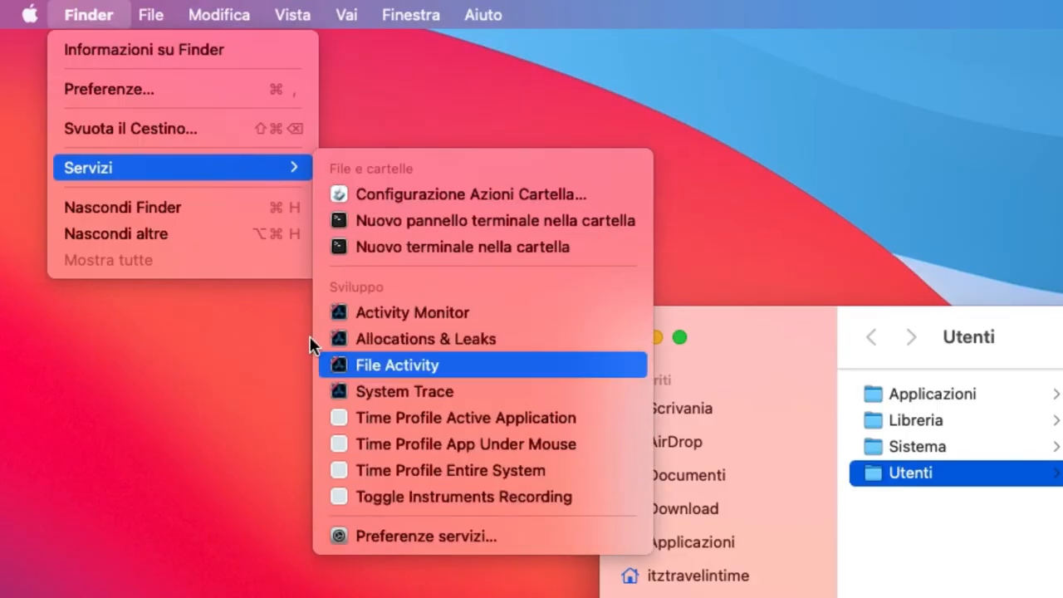
# Step: Browse the Go and Edit menus, then dim the display and raise the volume
pyautogui.click(345, 14)
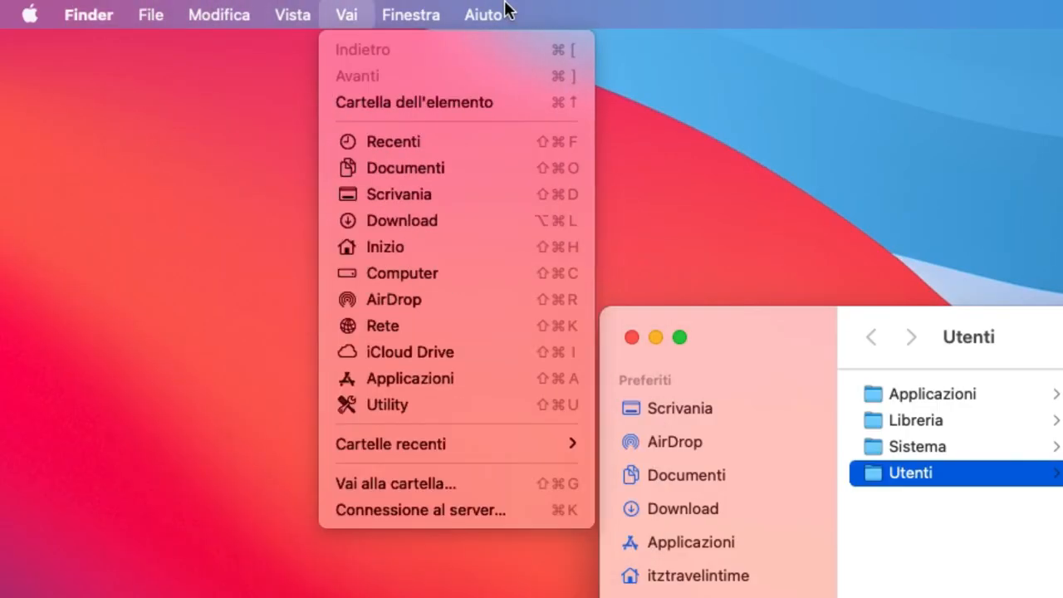
pyautogui.click(219, 14)
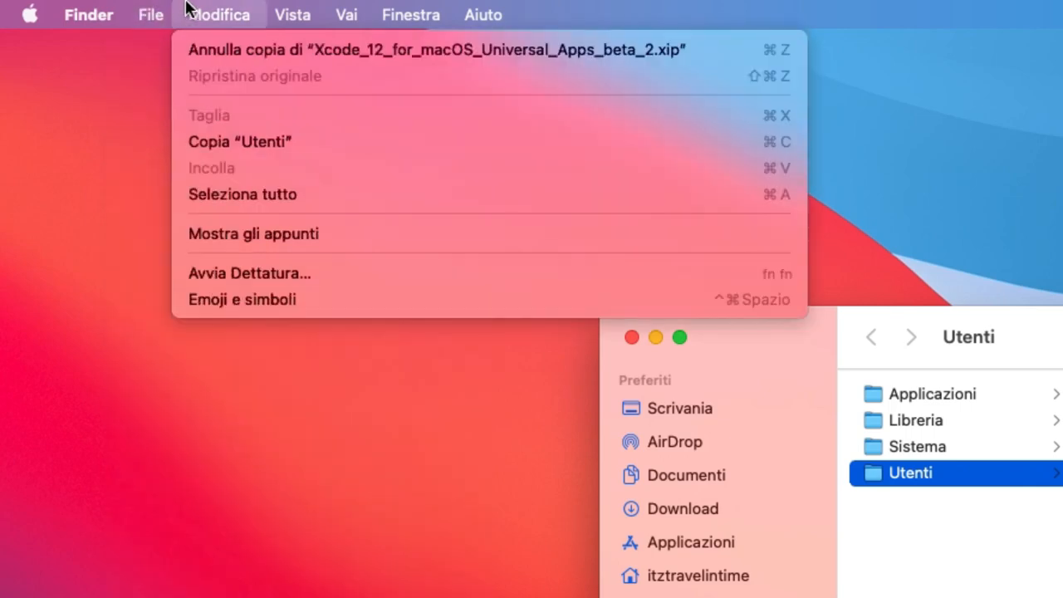
pyautogui.click(900, 14)
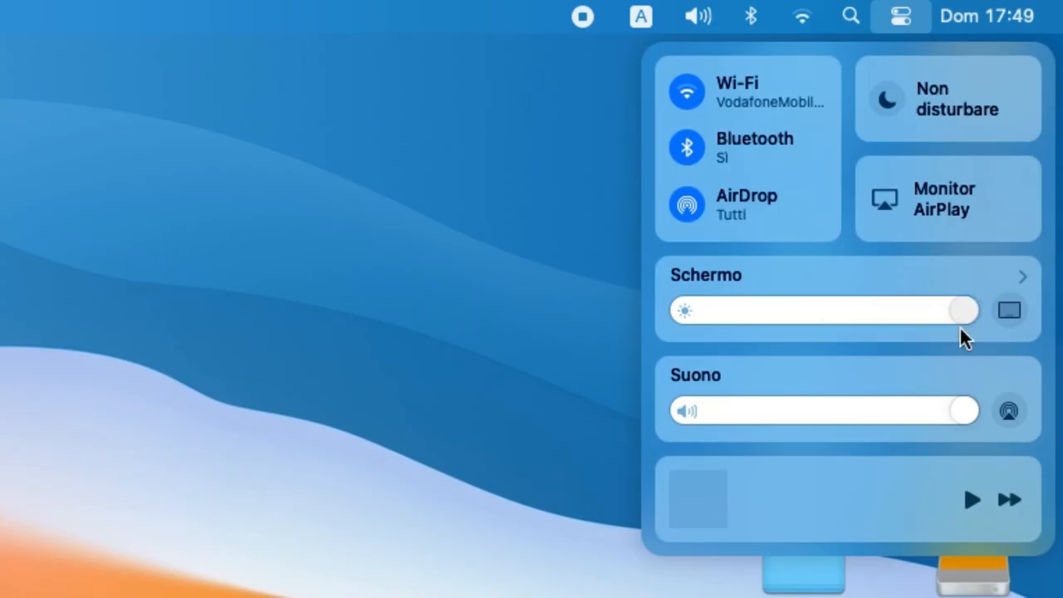
pyautogui.moveTo(963, 310); pyautogui.dragTo(880, 310)
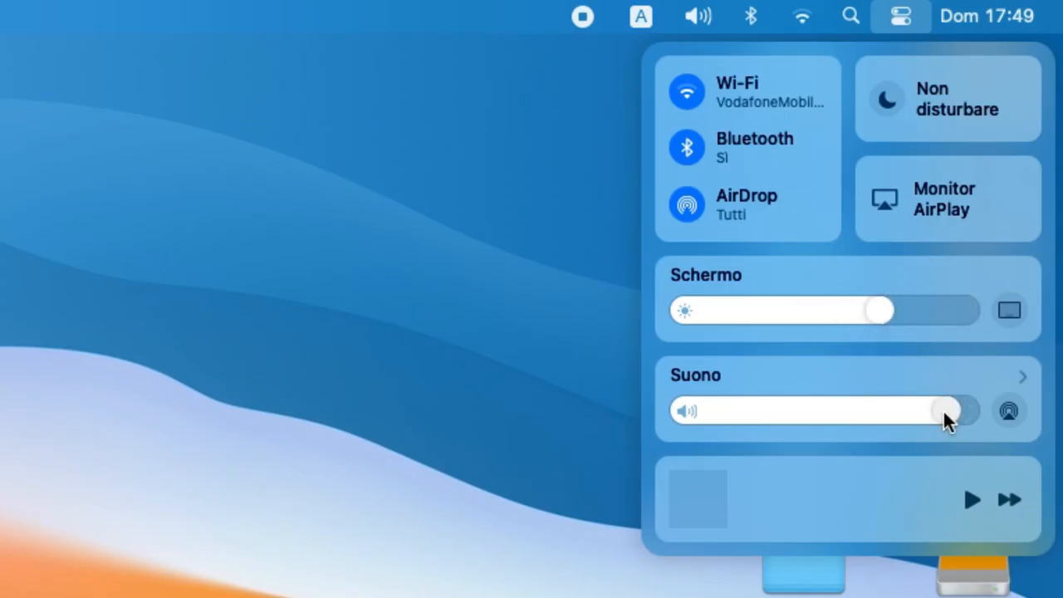
pyautogui.moveTo(947, 410); pyautogui.dragTo(963, 410)
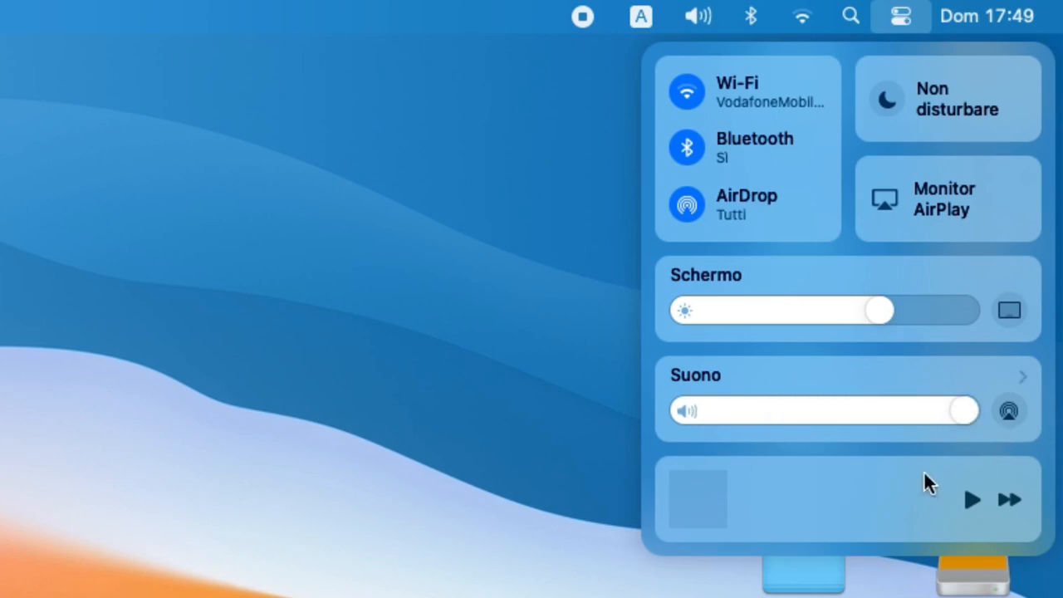
pyautogui.moveTo(1030, 212)
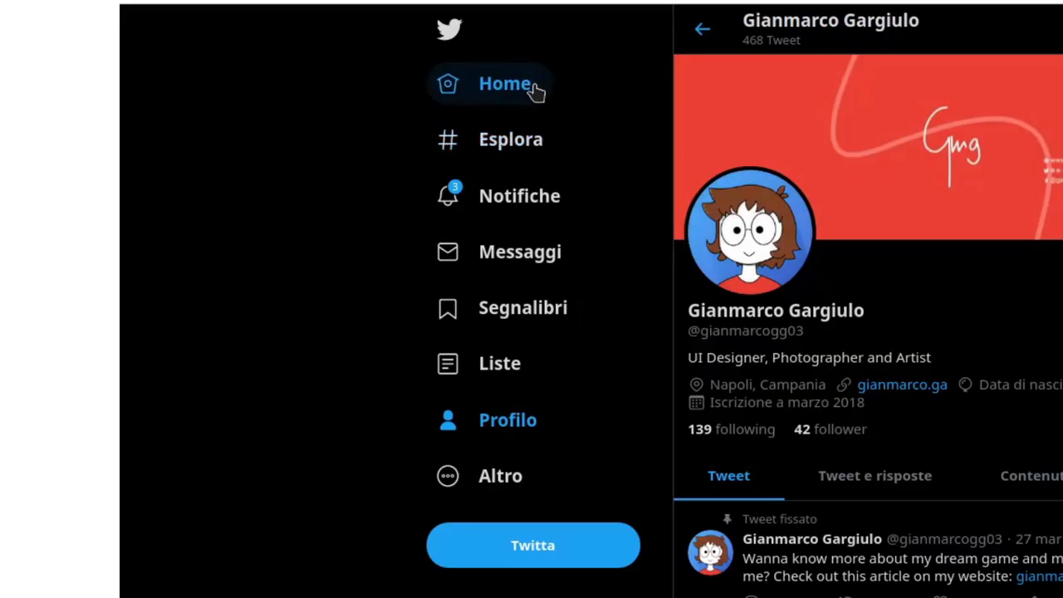
pyautogui.moveTo(498, 116)
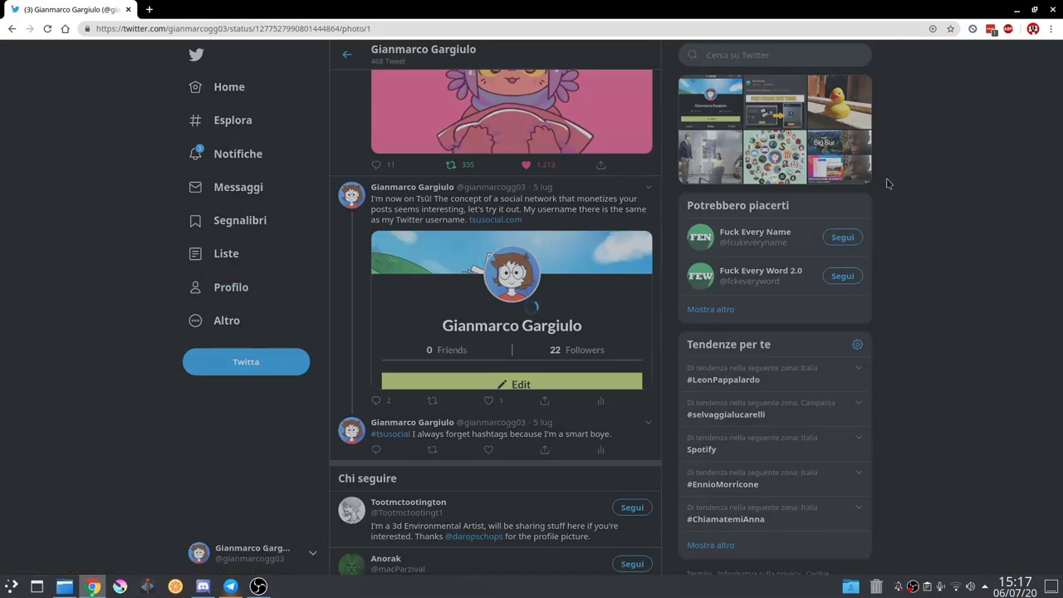
# Step: Close the enlarged photo viewer to return to the Twitter profile timeline
pyautogui.click(837, 102)
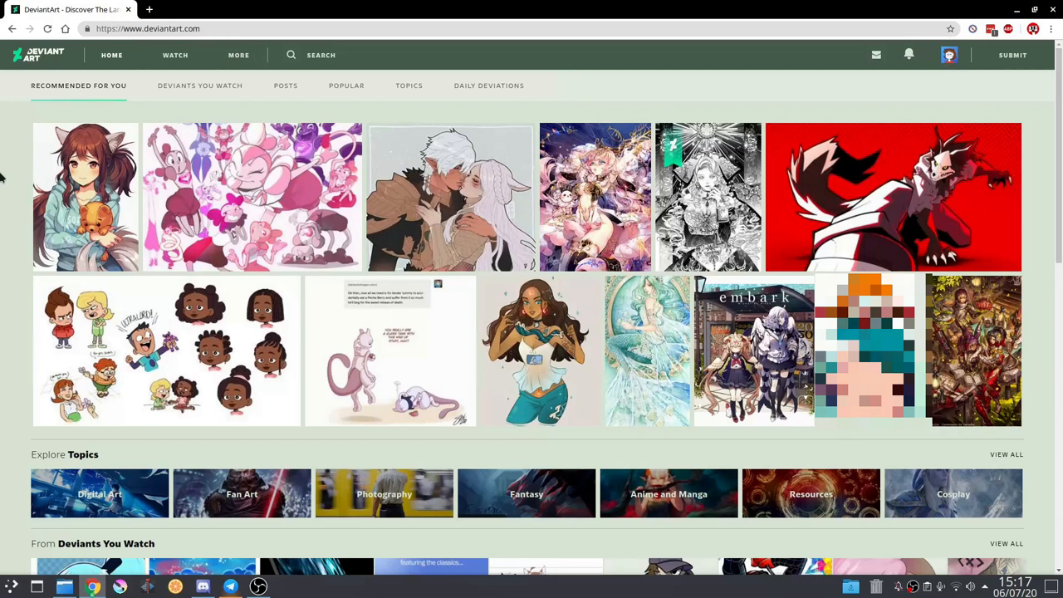
# Step: Open the DeviantArt profile and scroll through deviations, gallery, bio and comments
pyautogui.click(948, 55)
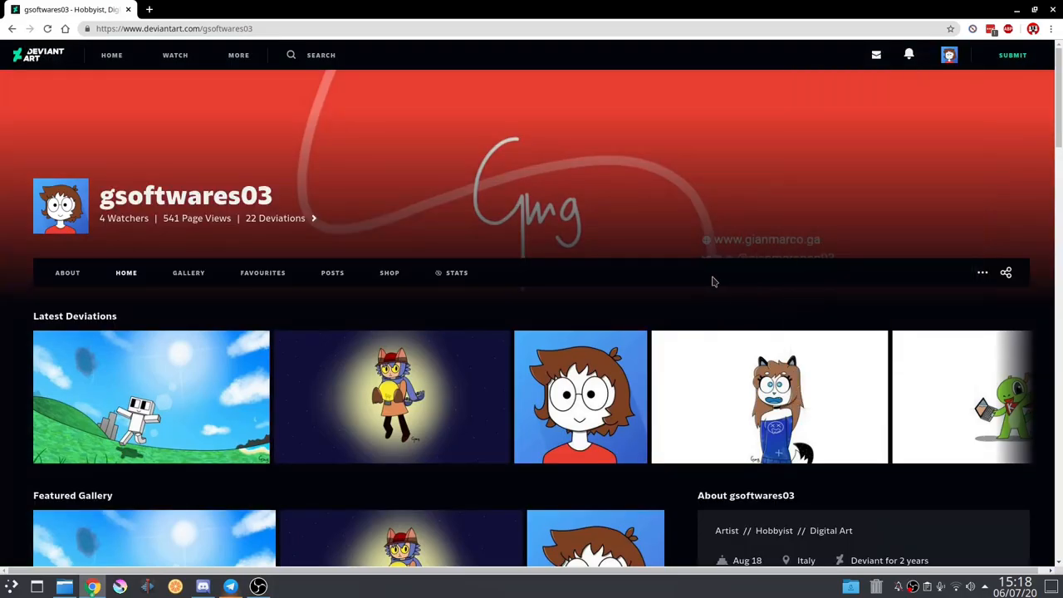
pyautogui.scroll(-3)
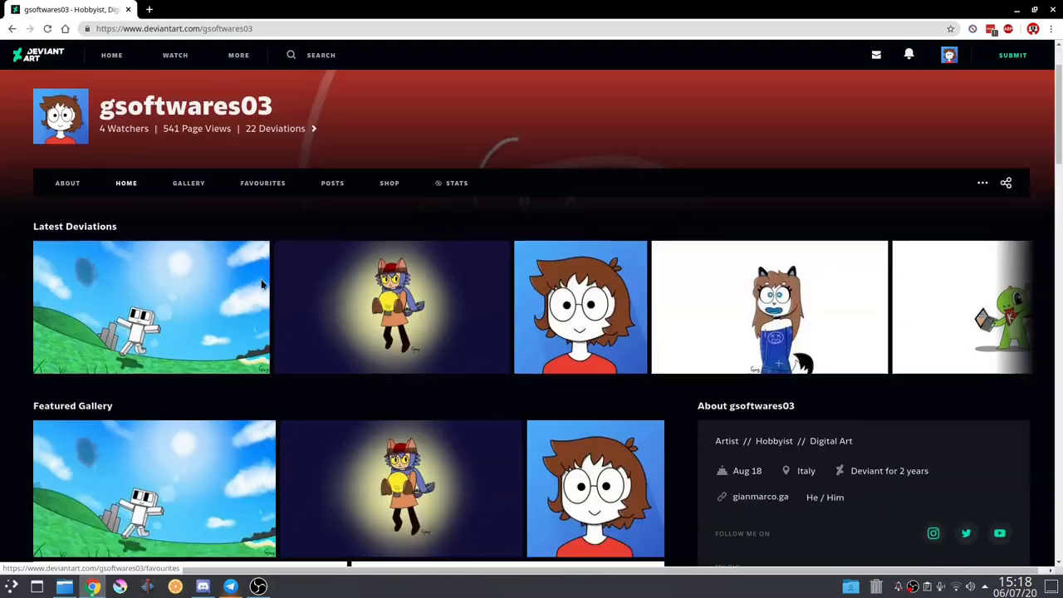
pyautogui.scroll(-3)
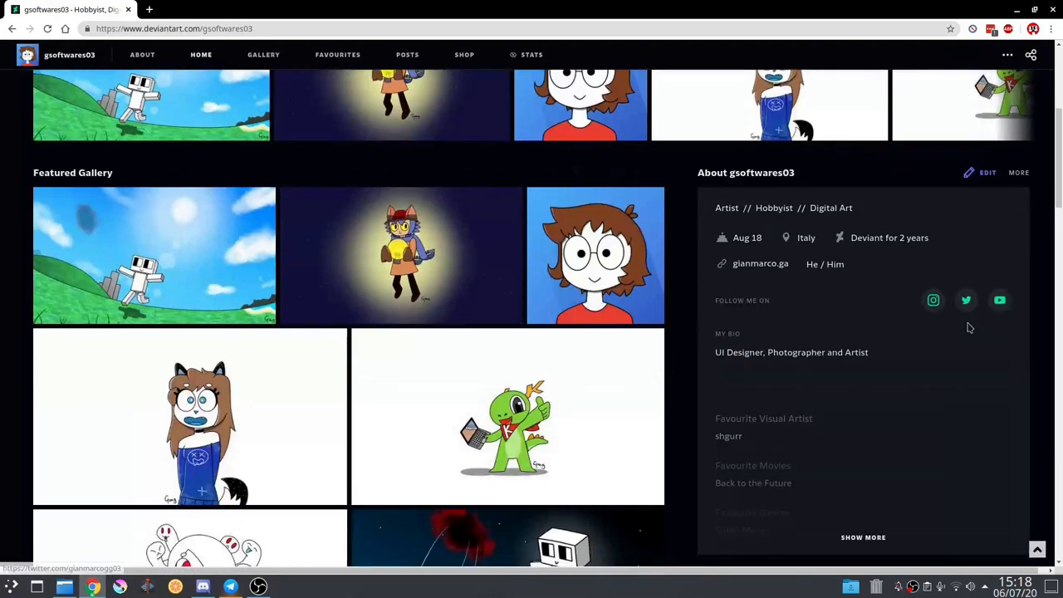
pyautogui.scroll(-3)
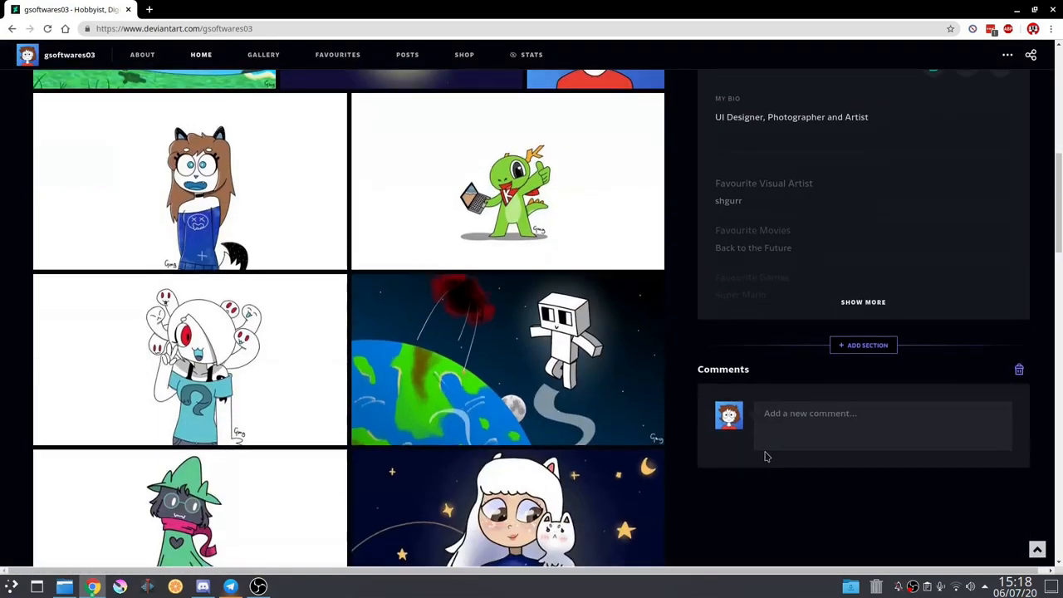
pyautogui.scroll(-3)
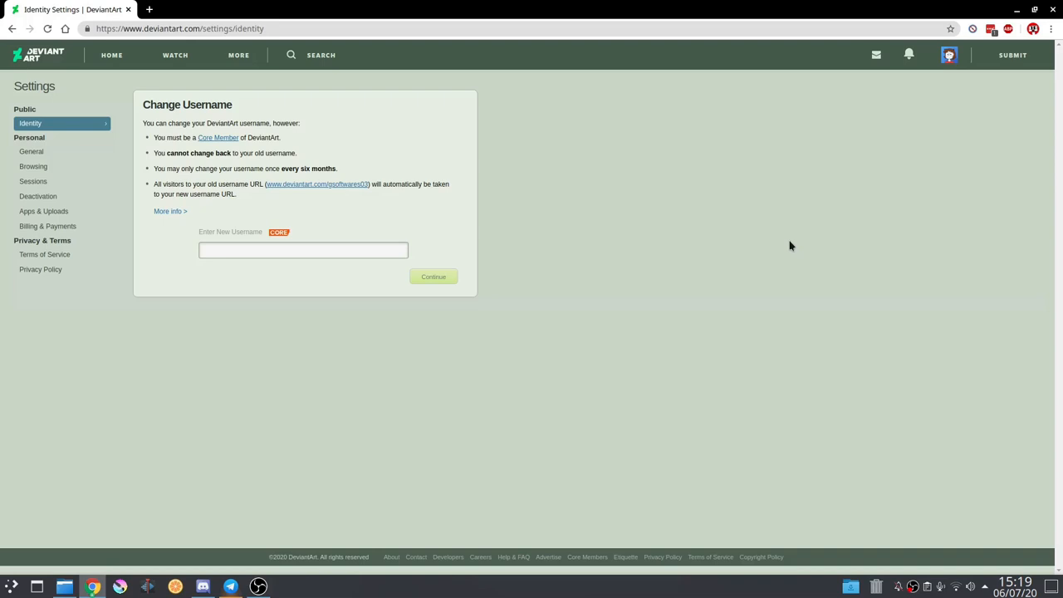
pyautogui.moveTo(4, 194)
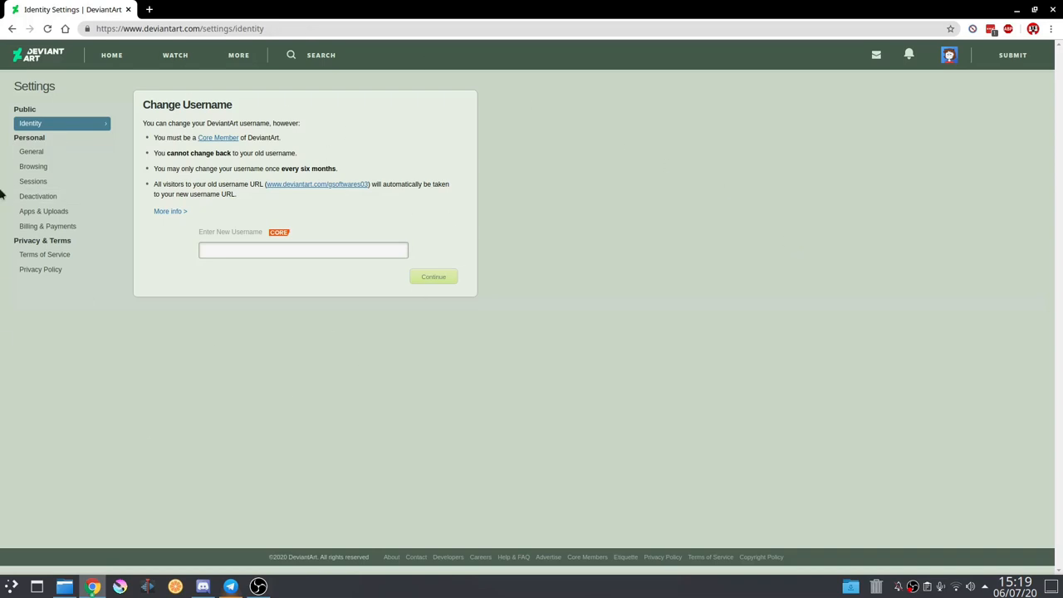
# Step: Open the Deactivation page from the DeviantArt settings sidebar
pyautogui.click(38, 196)
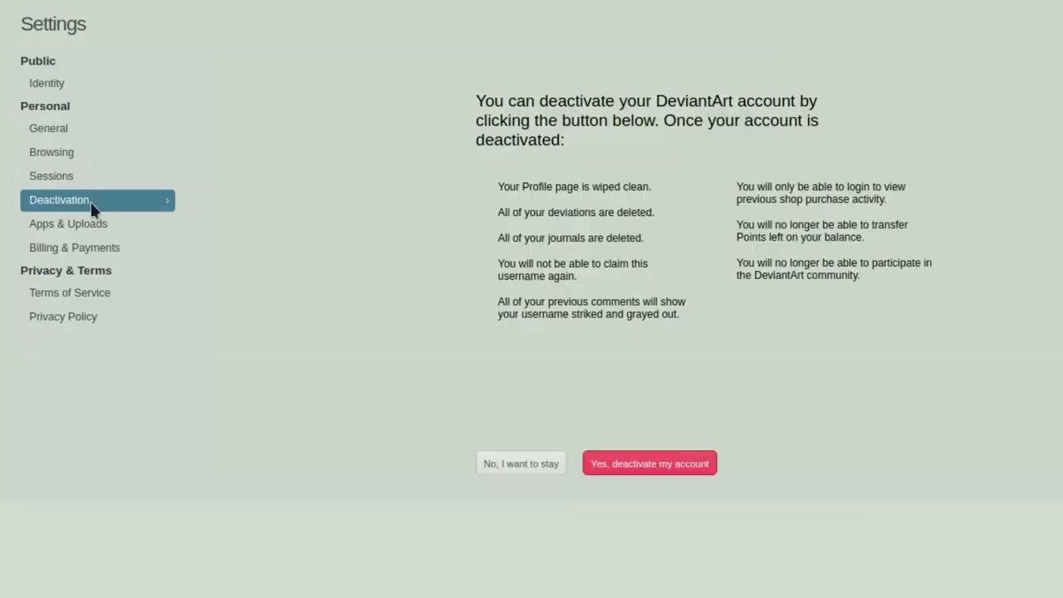